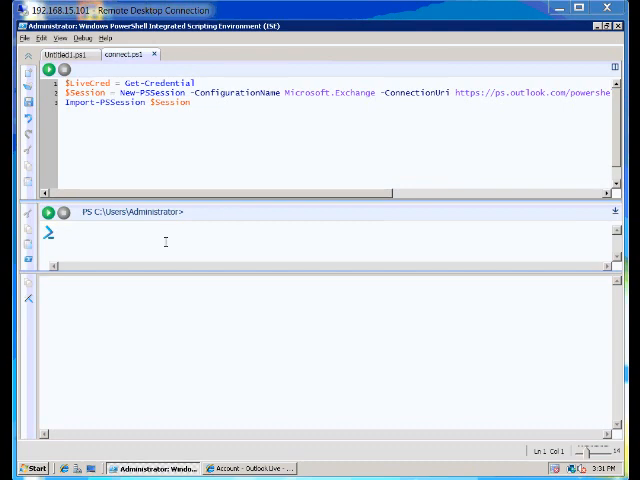
- Run New-ManagementRole to create ContactMan_Custom with parent OrganizationManagement
type("New-ManagementRole -Name ContactMan_Custom -Parent OrganizationManagement")
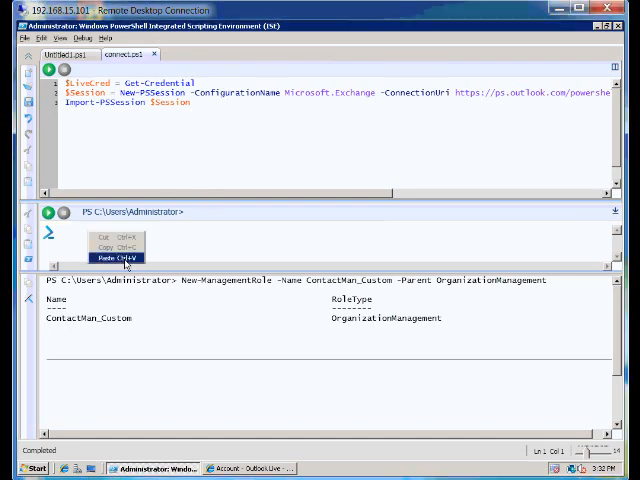
- Run Get-ManagementRoleEntry ContactMan_Custom\* and scroll through the inherited cmdlet entries
left_click(110, 258)
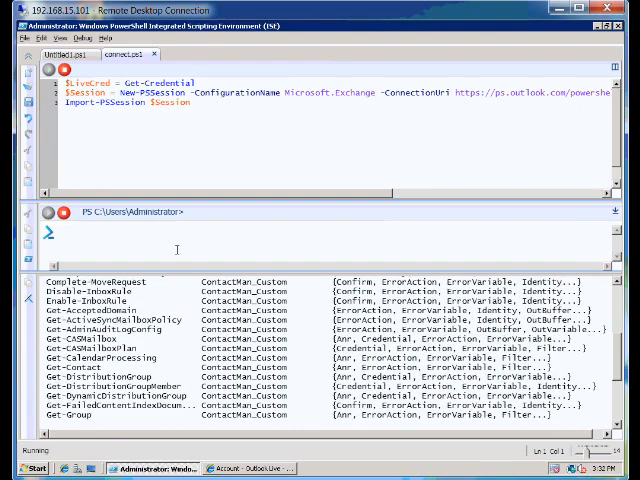
scroll("down", 3)
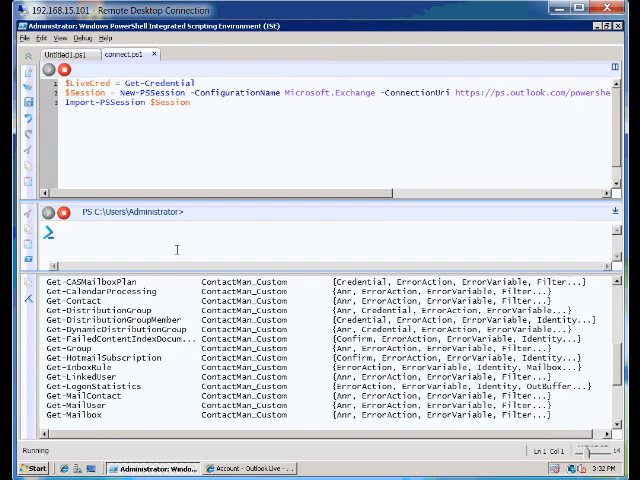
scroll("down", 3)
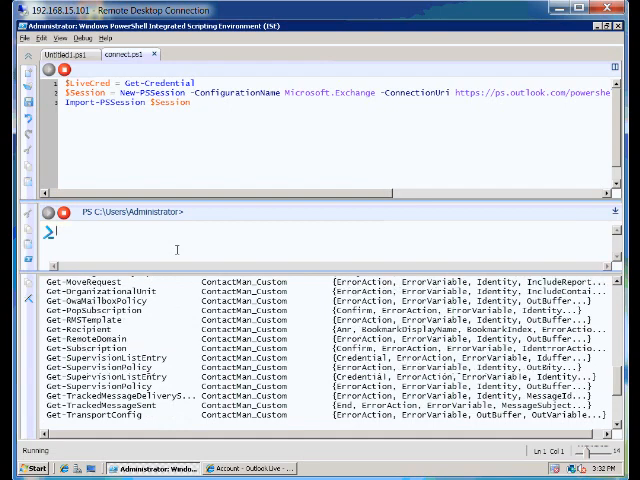
scroll("down", 3)
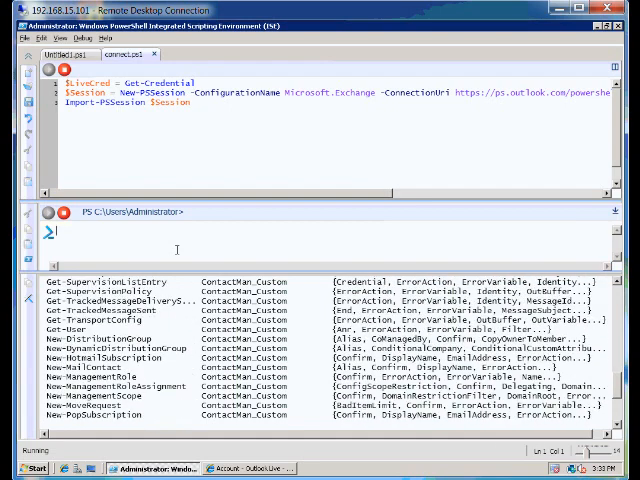
scroll("down", 3)
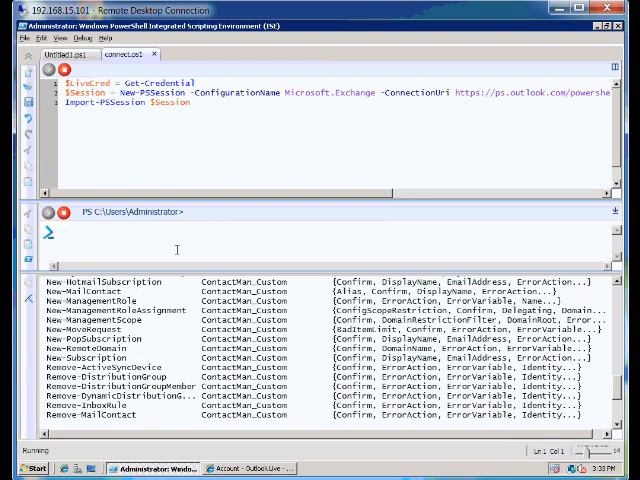
scroll("down", 3)
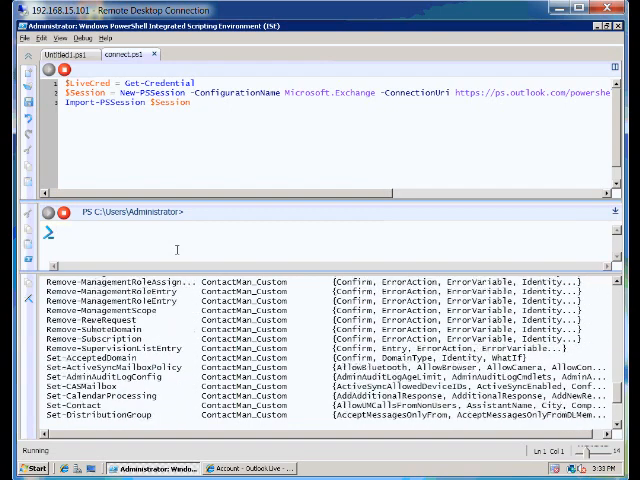
scroll("down", 3)
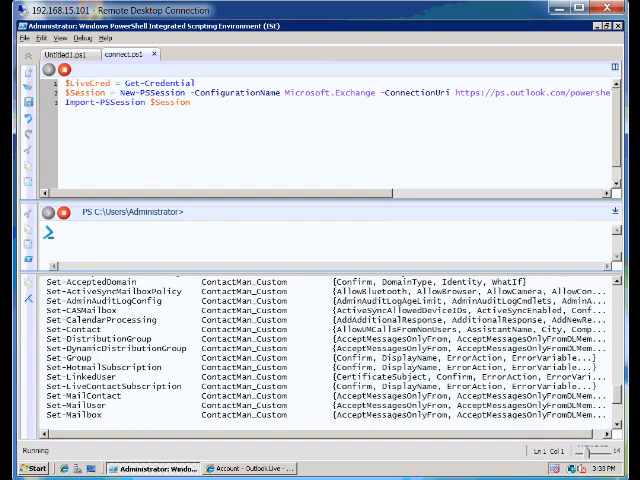
scroll("down", 3)
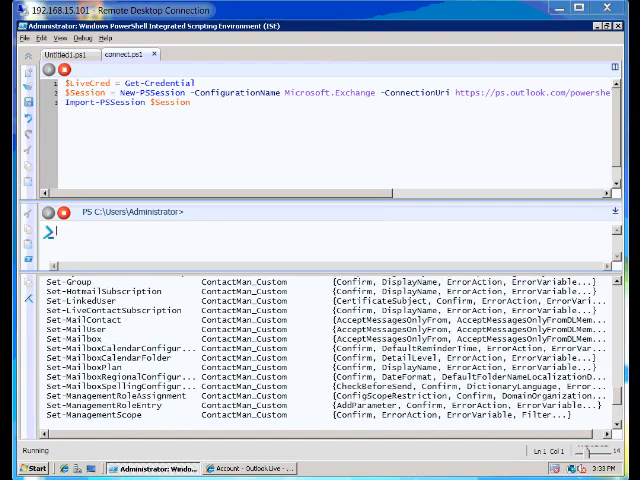
scroll("down", 3)
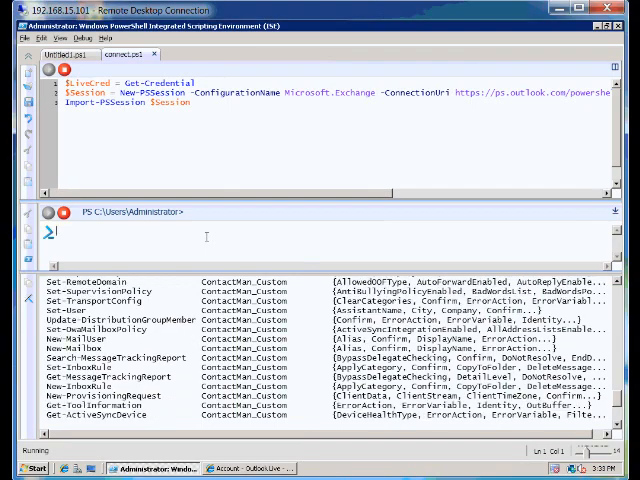
- Enter the where filter excluding Set-Contact, Set-MailContact and Get-Recipient, piped to Remove-ManagementRoleEntry
type("'Set-Contact' -and $_.Name -ne 'Set-MailContact' -and $_.Name -ne 'Get-Recipient'} | Remove-ManagementRoleEntry")
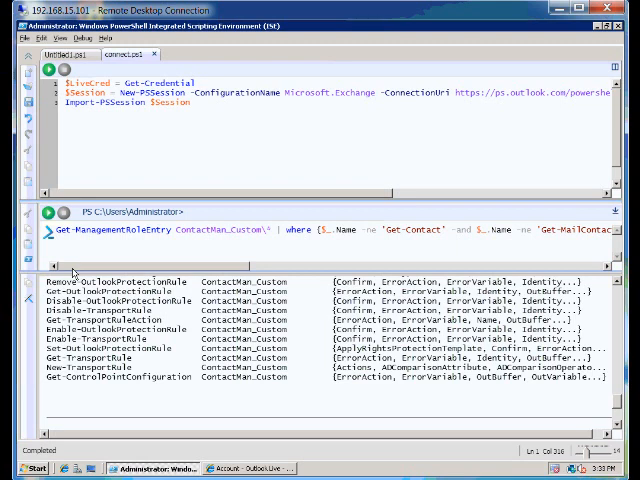
mouse_move(140, 270)
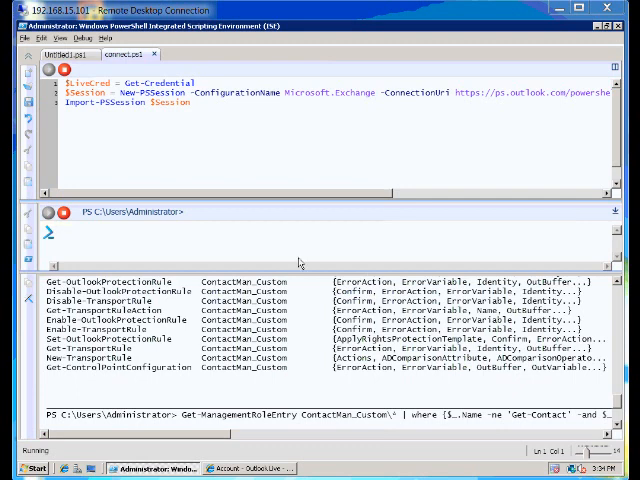
- Confirm Yes to All so the non-contact entries are removed from ContactMan_Custom
right_click(262, 244)
type("Get-ManagementRoleEntry ContactMan_Custom\\*")
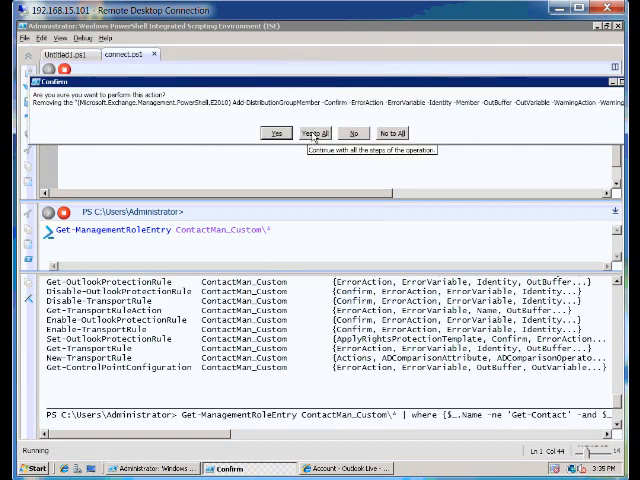
left_click(320, 132)
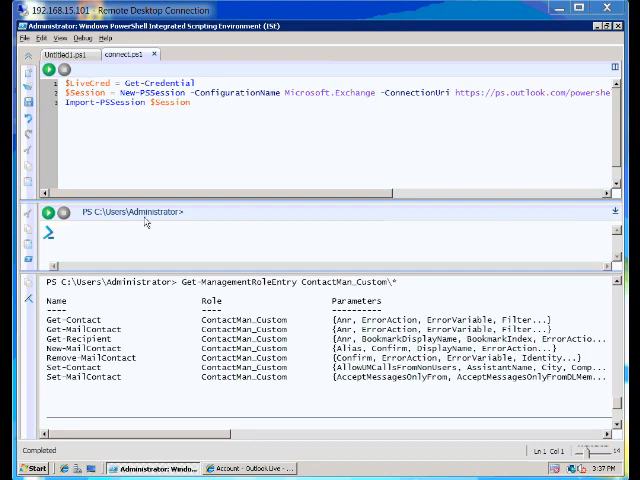
- Run New-ManagementRoleAssignment "JennyA Contact Management" granting ContactMan_Custom to Jenny
type("New-ManagementRoleAssignment -Name \"JennyA Contact Management\" -Role ContactMan_Custom -User jennya")
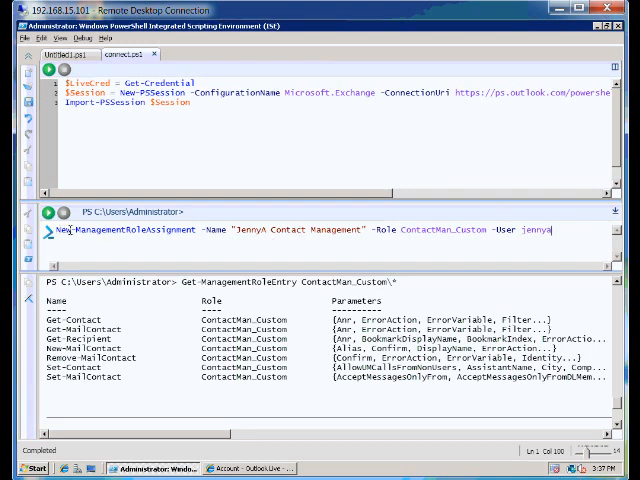
double_click(120, 228)
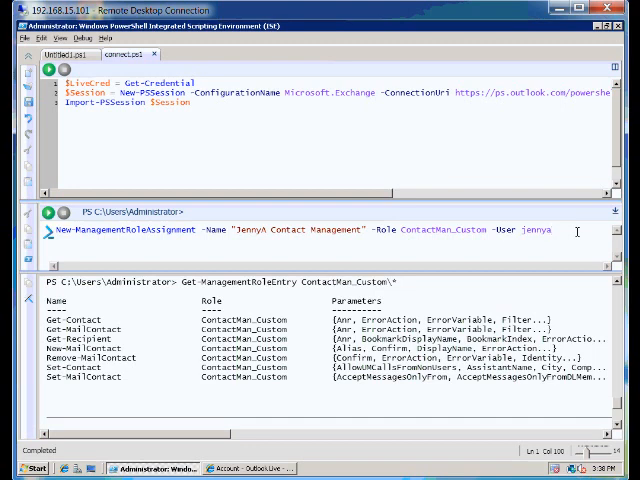
key("Return")
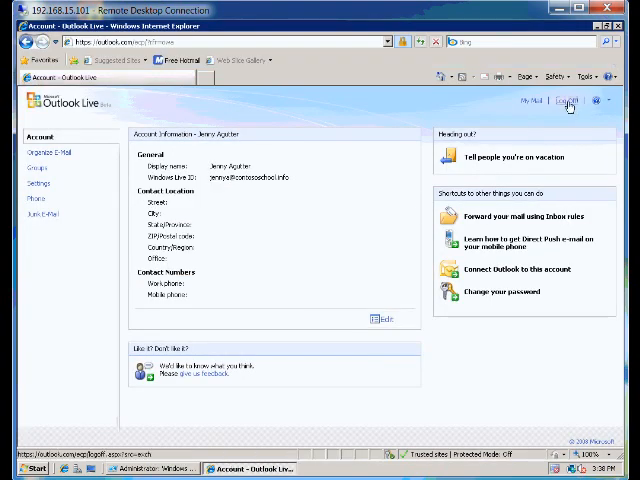
- Sign out of Outlook Live, dismiss the security warnings and sign back in as Jenny
left_click(568, 100)
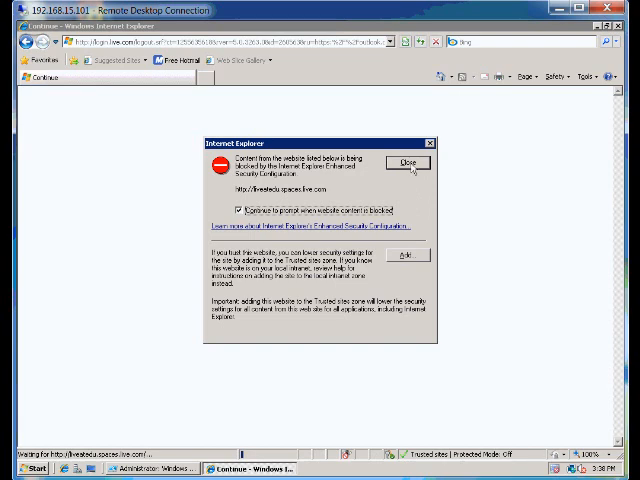
left_click(408, 162)
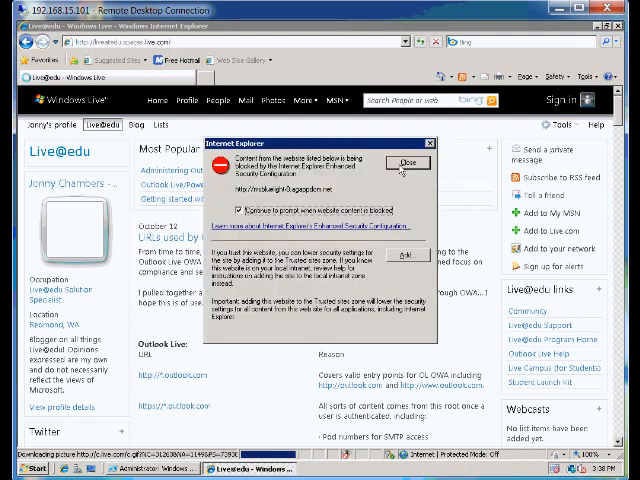
left_click(408, 162)
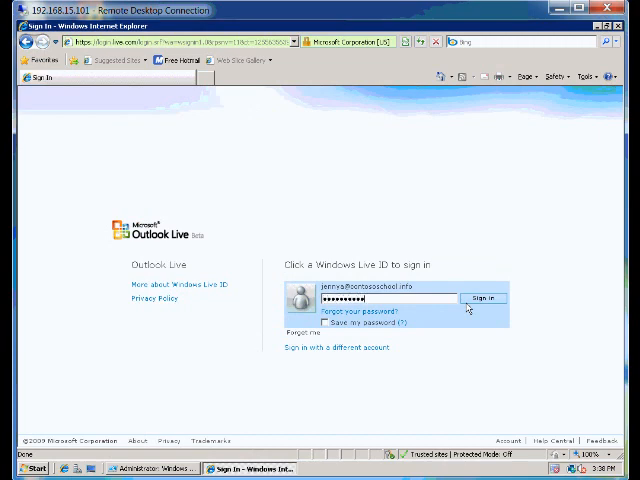
left_click(484, 298)
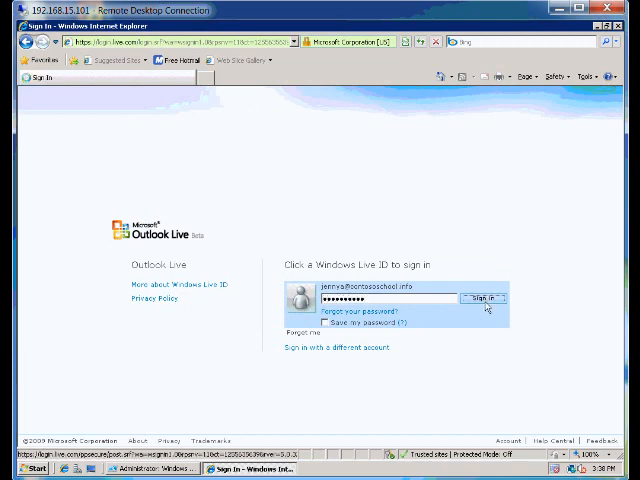
left_click(484, 298)
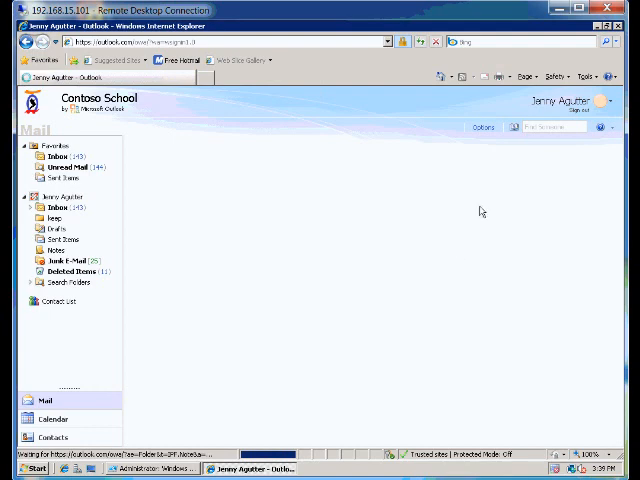
- Navigate See All Options through Mailboxes and Groups to the External Contacts list
left_click(54, 156)
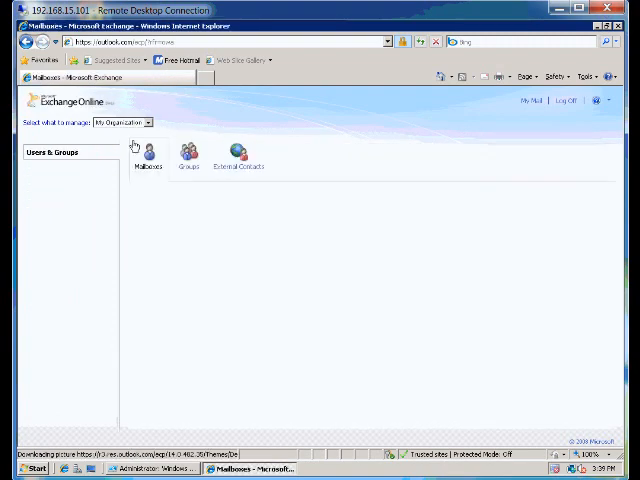
left_click(148, 150)
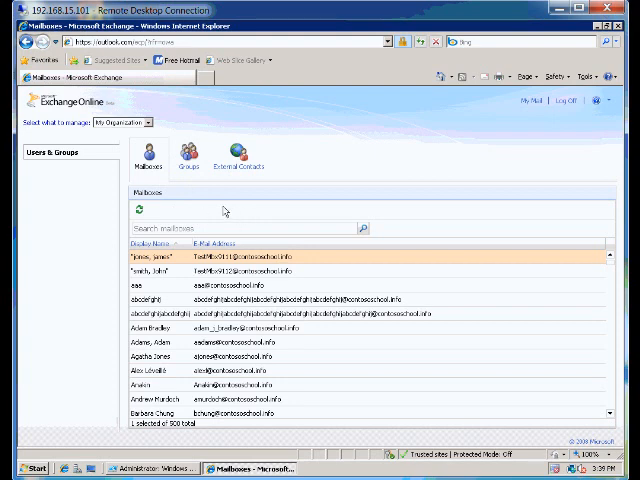
left_click(180, 160)
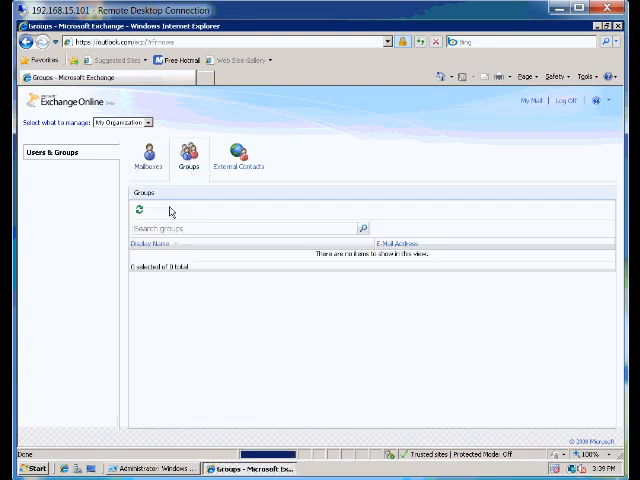
left_click(240, 160)
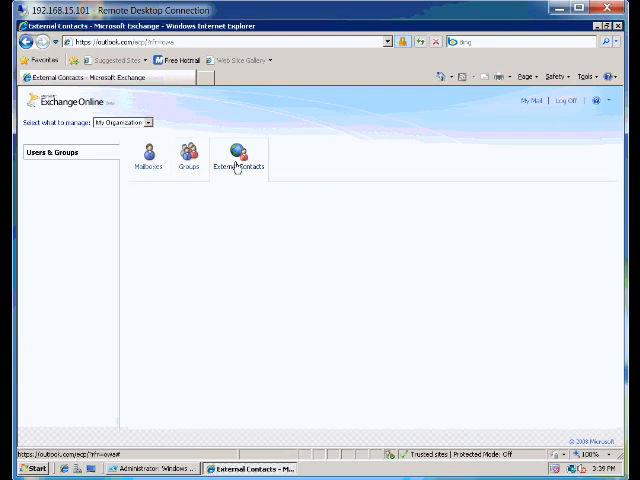
left_click(238, 158)
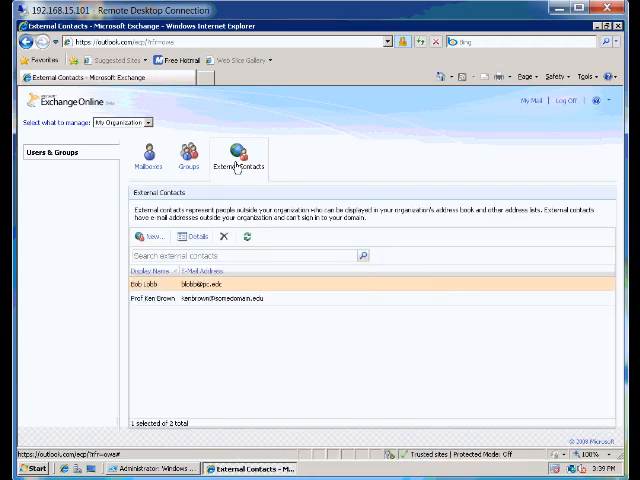
- Start a New External Contact and cancel it without saving
left_click(148, 236)
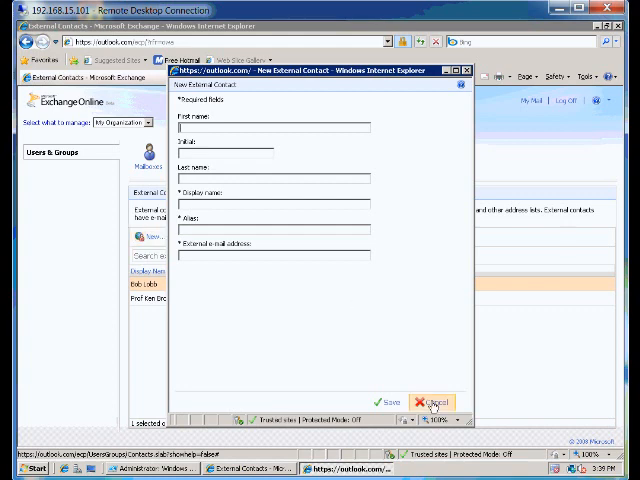
left_click(428, 402)
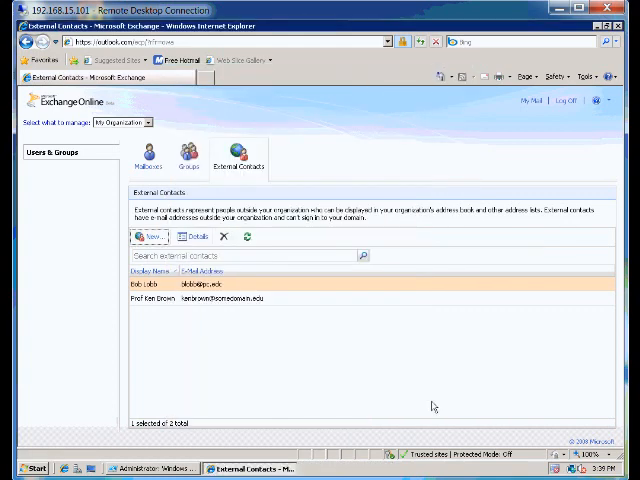